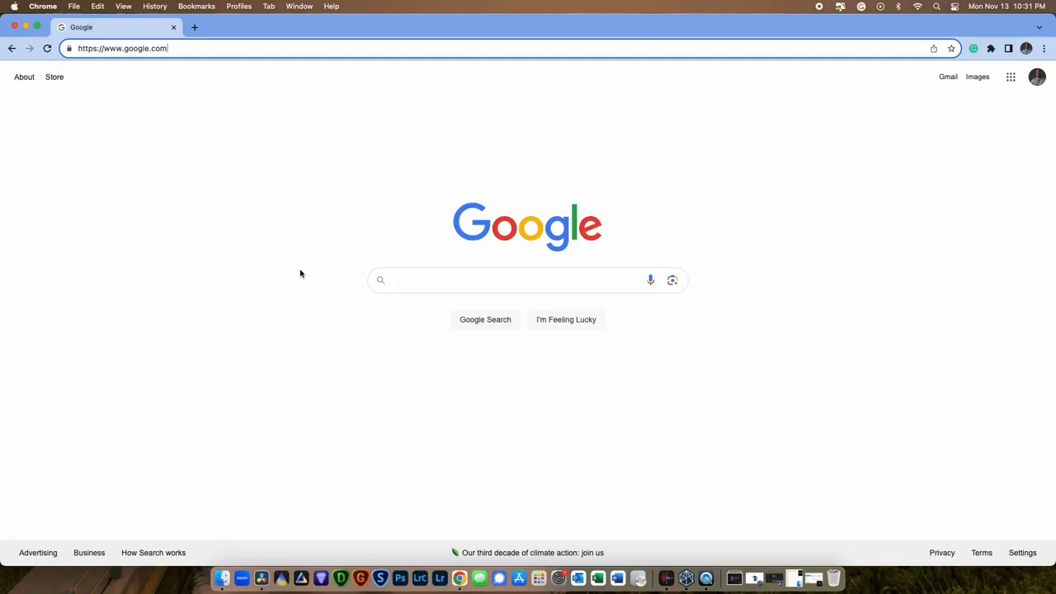
pyautogui.moveTo(208, 48)
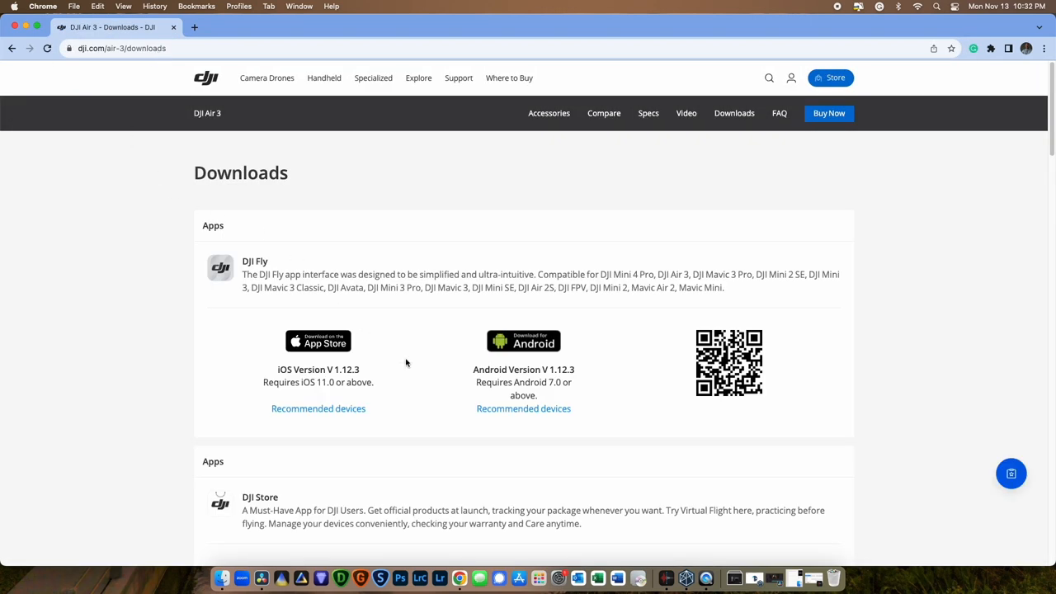
# - Scroll the DJI Air 3 downloads page to the DJI Assistant 2 software listing
pyautogui.scroll(-3)
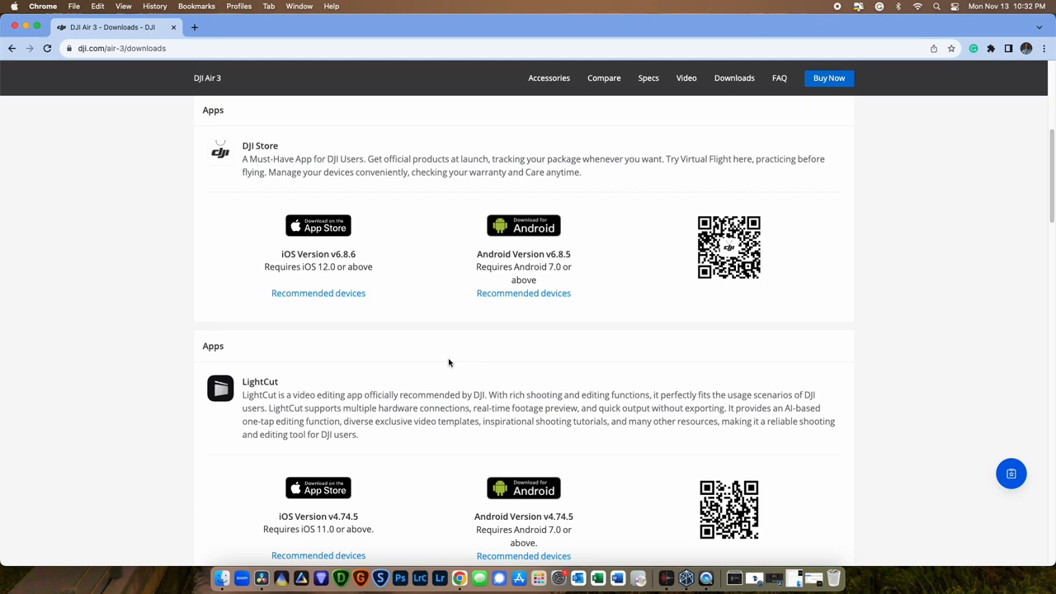
pyautogui.scroll(-3)
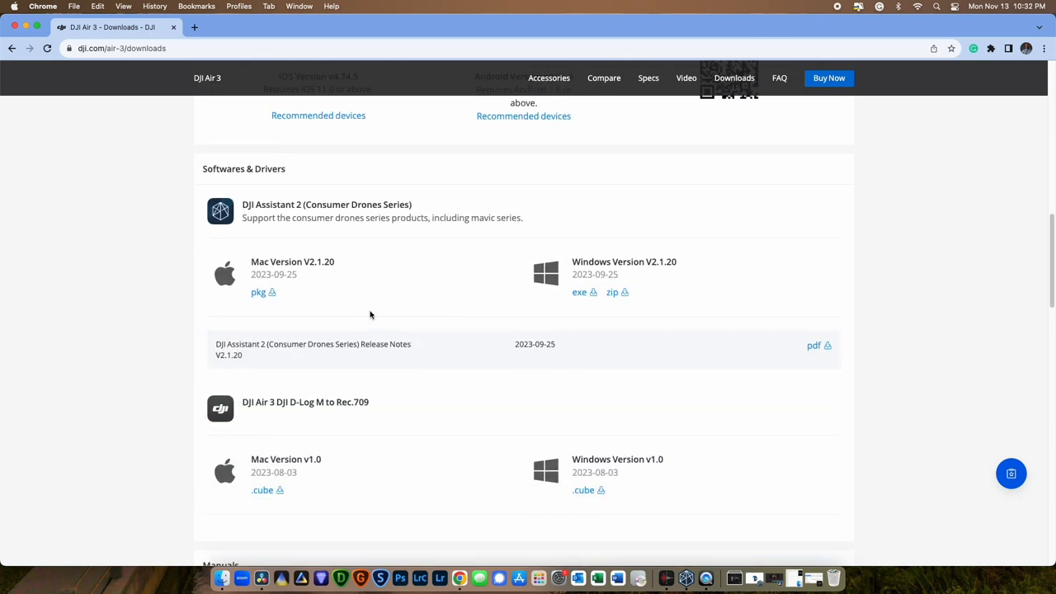
pyautogui.moveTo(579, 274)
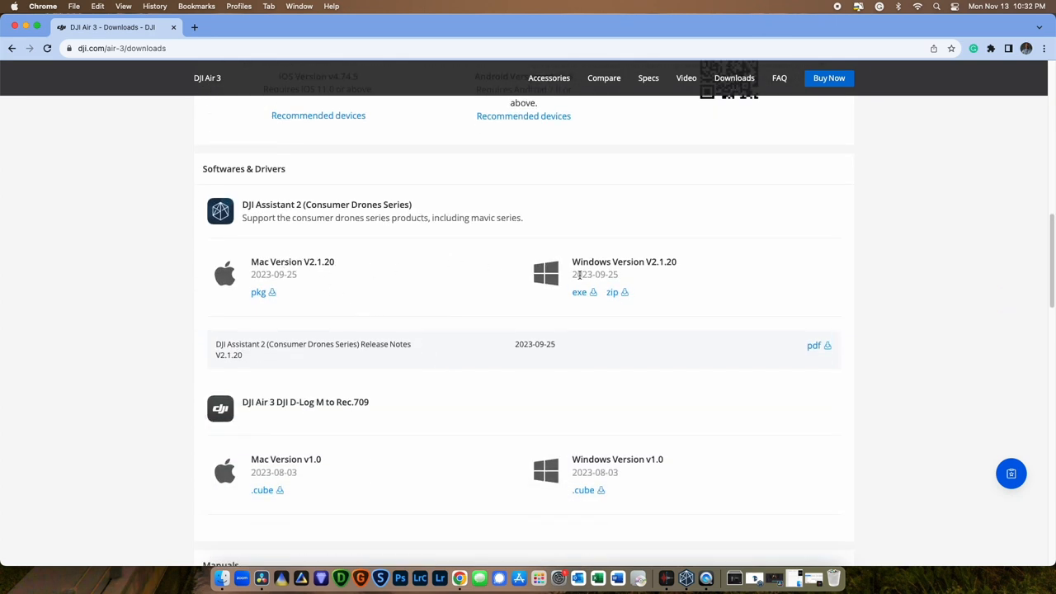
pyautogui.moveTo(258, 292)
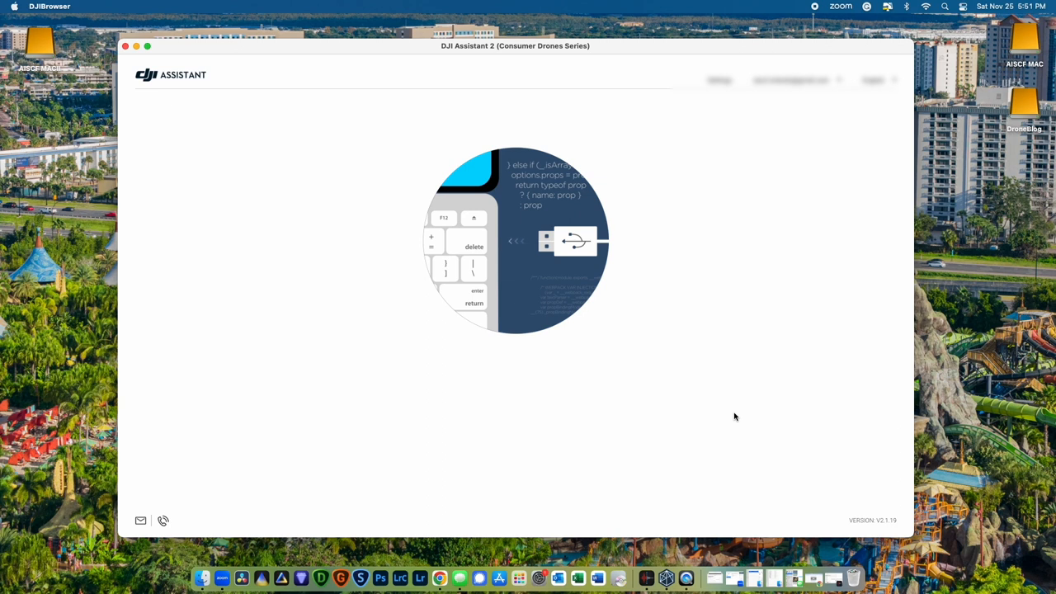
pyautogui.moveTo(764, 239)
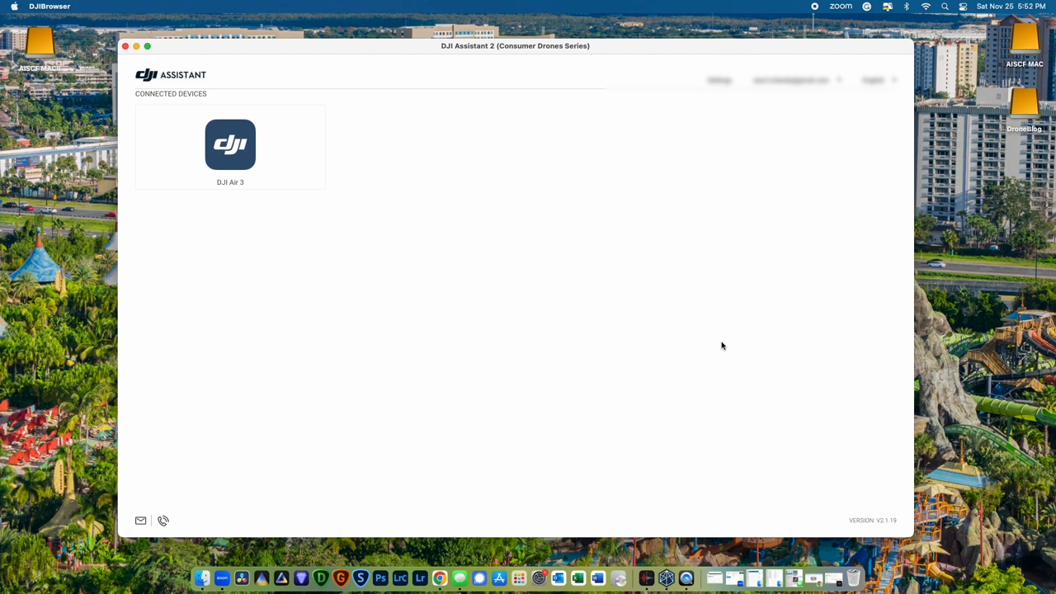
# - Open the DJI Air 3 tile to view firmware V01.00.0700 as current
pyautogui.click(230, 144)
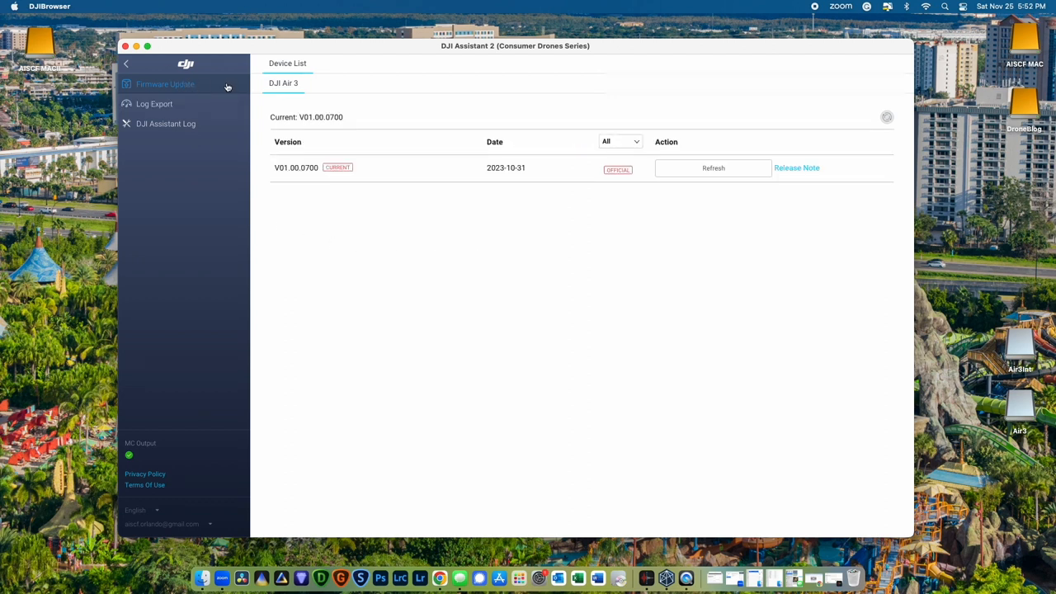
pyautogui.moveTo(633, 171)
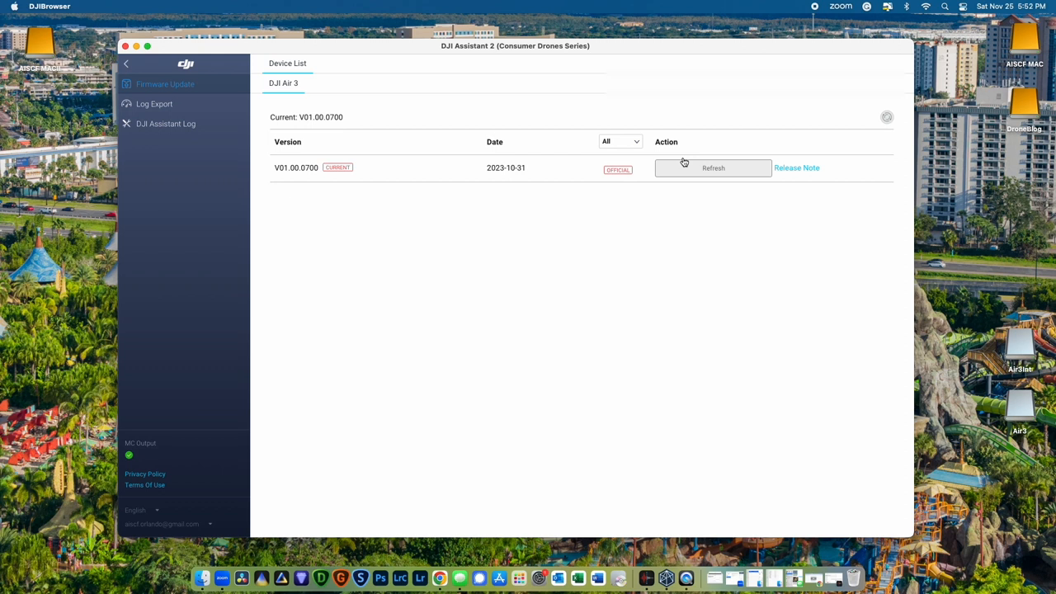
pyautogui.moveTo(647, 164)
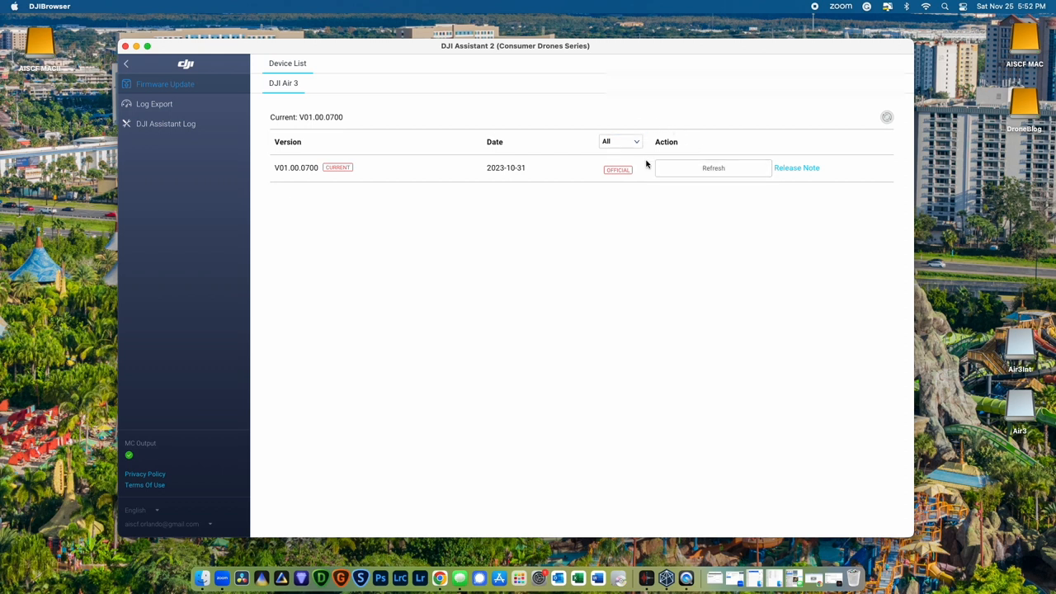
pyautogui.moveTo(652, 217)
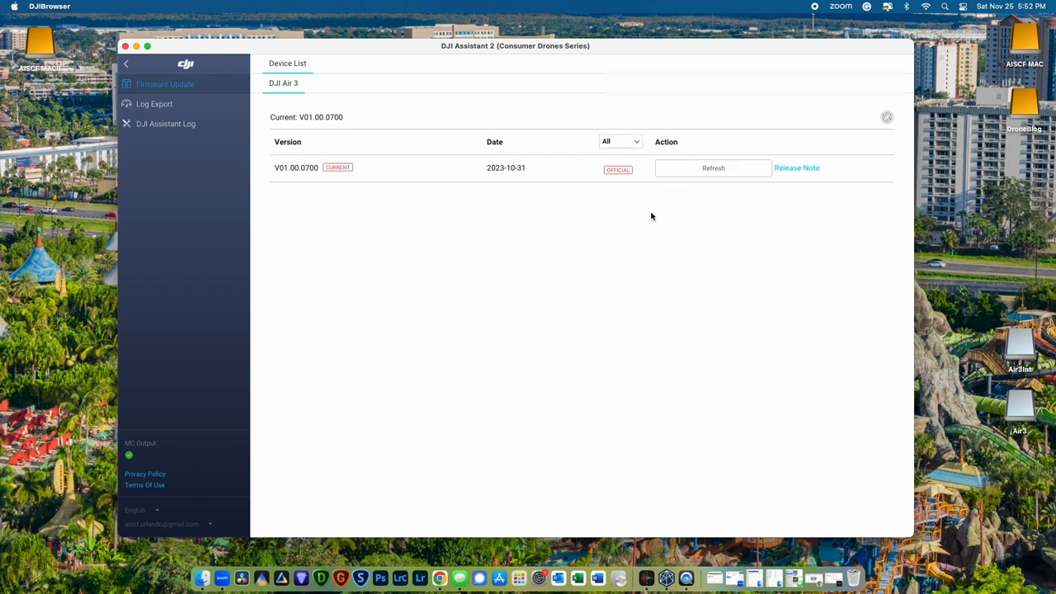
pyautogui.moveTo(647, 235)
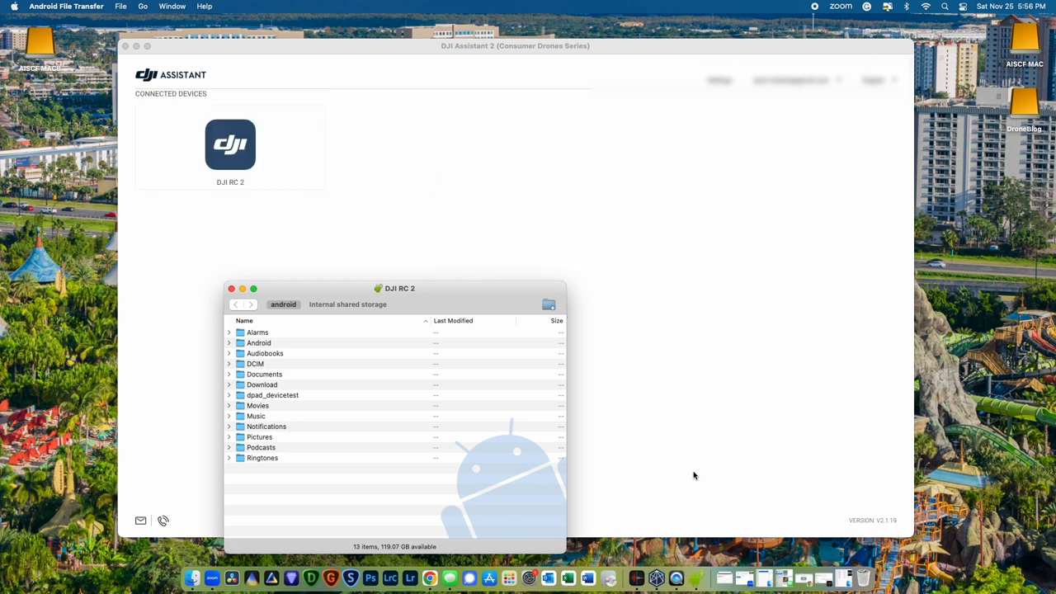
pyautogui.moveTo(433, 251)
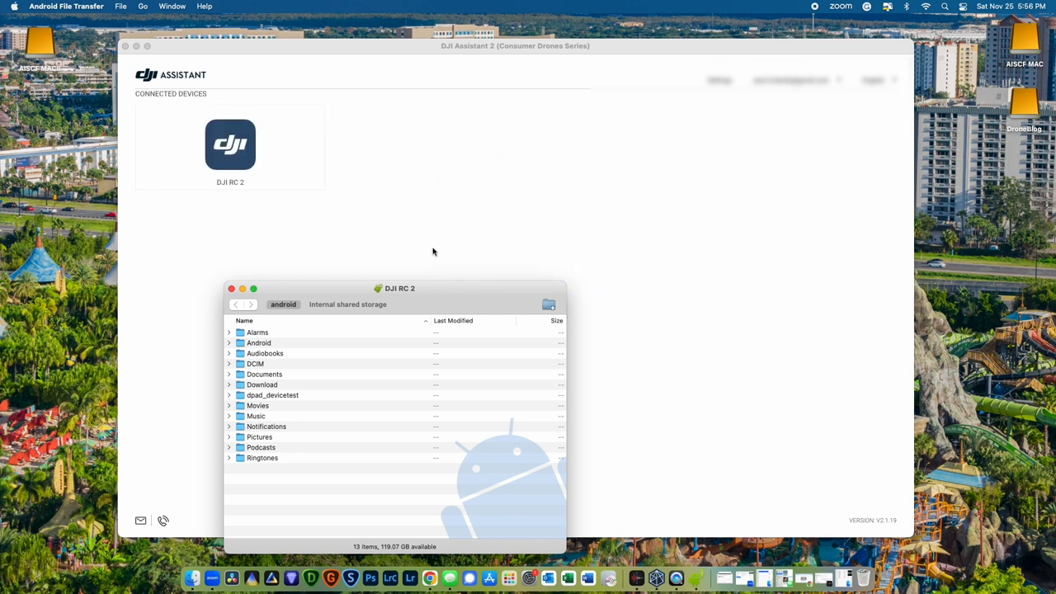
# - Bring DJI Assistant 2 to the front showing the DJI RC 2 connected
pyautogui.click(231, 287)
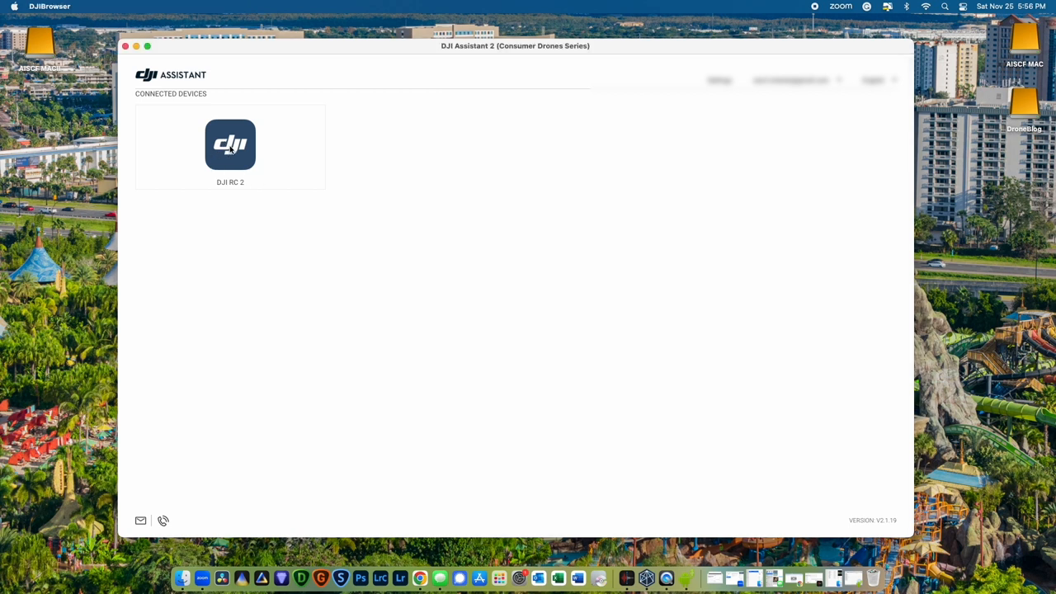
pyautogui.click(230, 144)
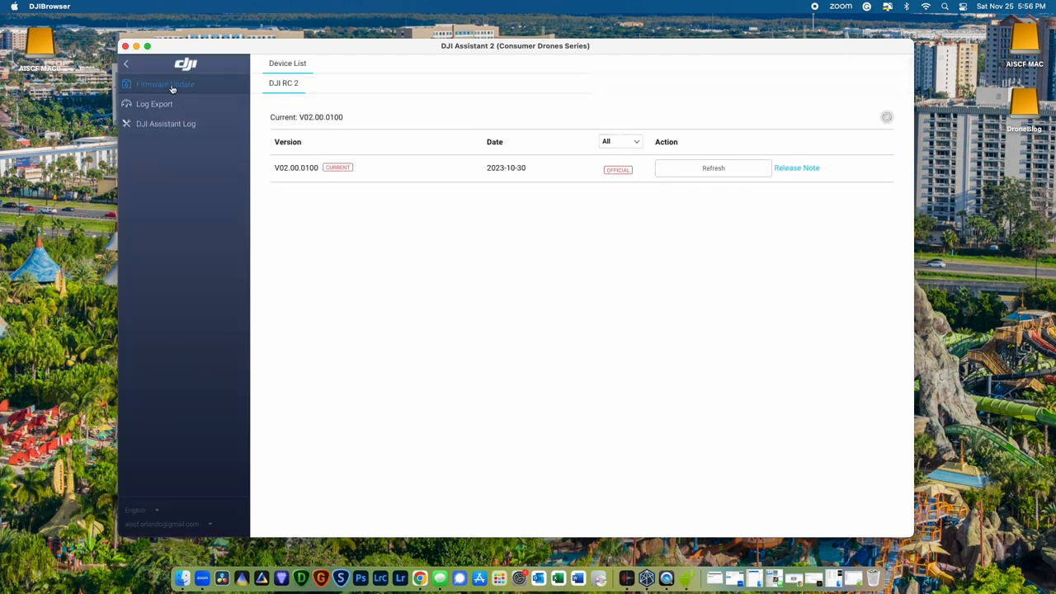
pyautogui.moveTo(293, 151)
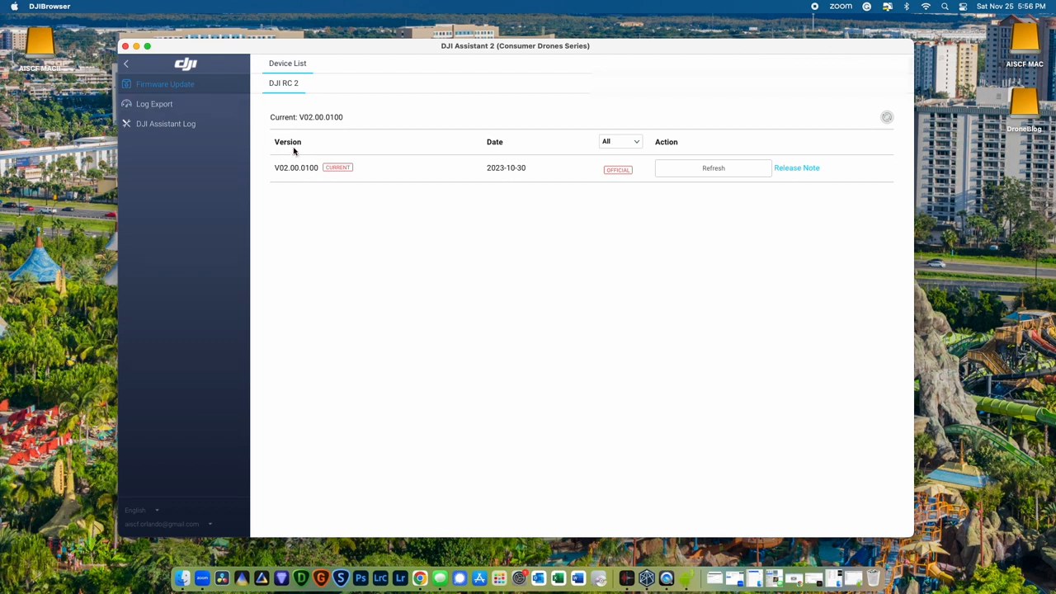
pyautogui.moveTo(534, 180)
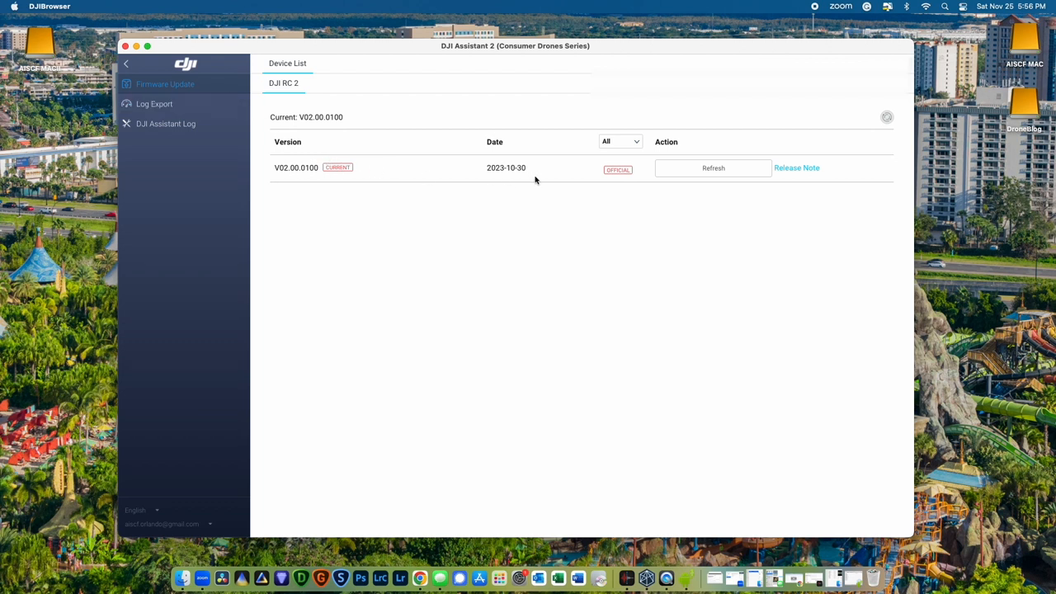
pyautogui.moveTo(787, 181)
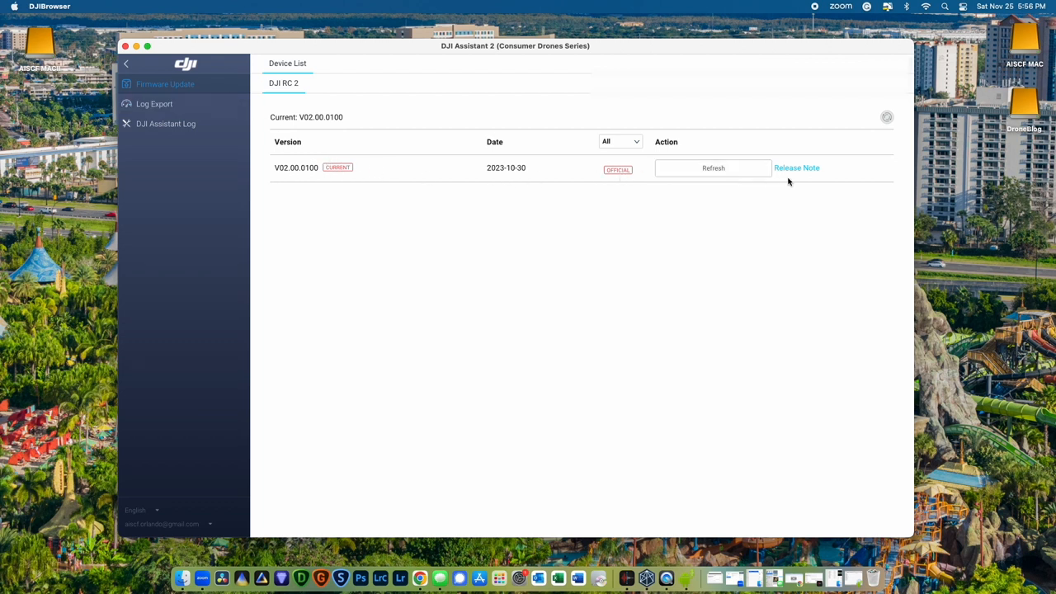
pyautogui.moveTo(660, 133)
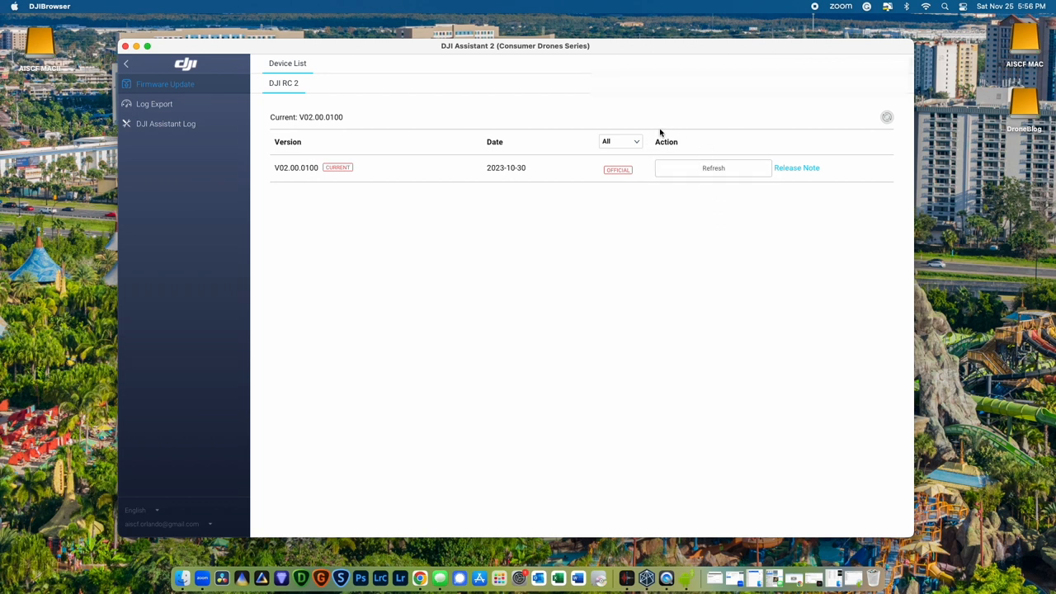
pyautogui.moveTo(654, 171)
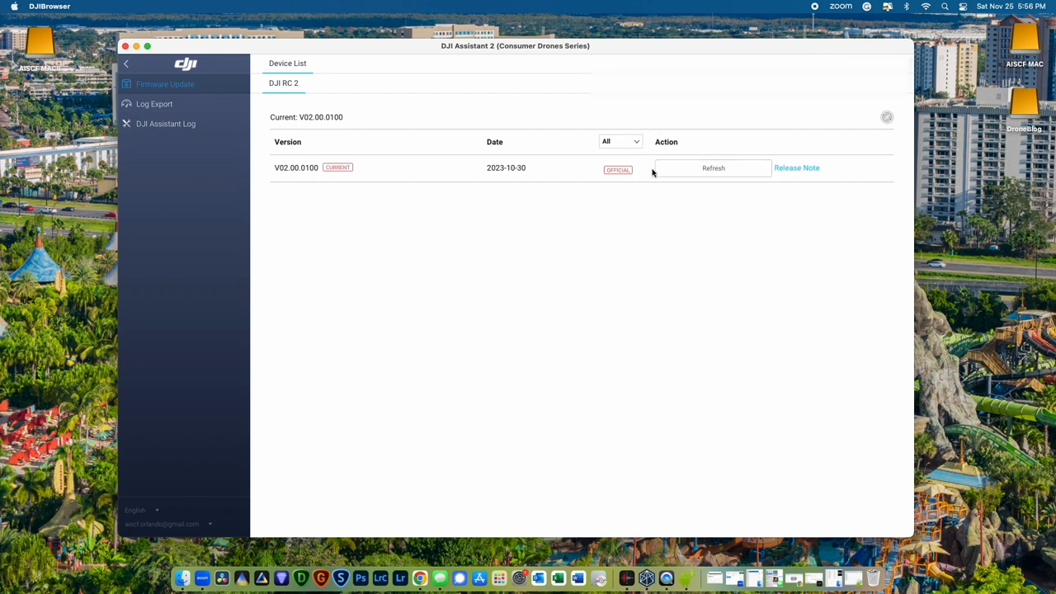
pyautogui.moveTo(686, 203)
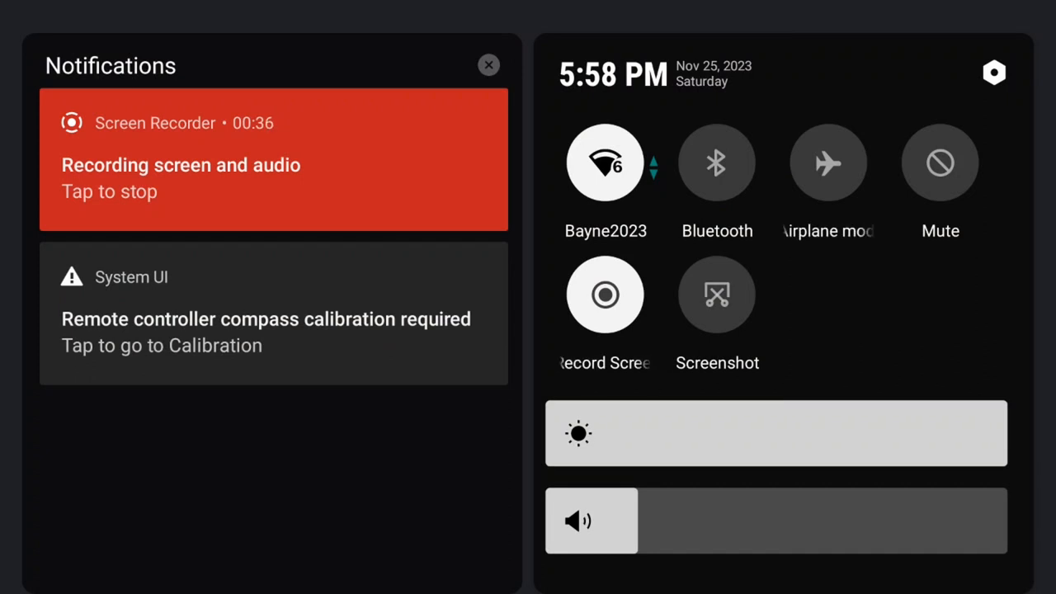
# - Go through Settings > System > Reset options to Erase all data on the RC 2
pyautogui.click(264, 330)
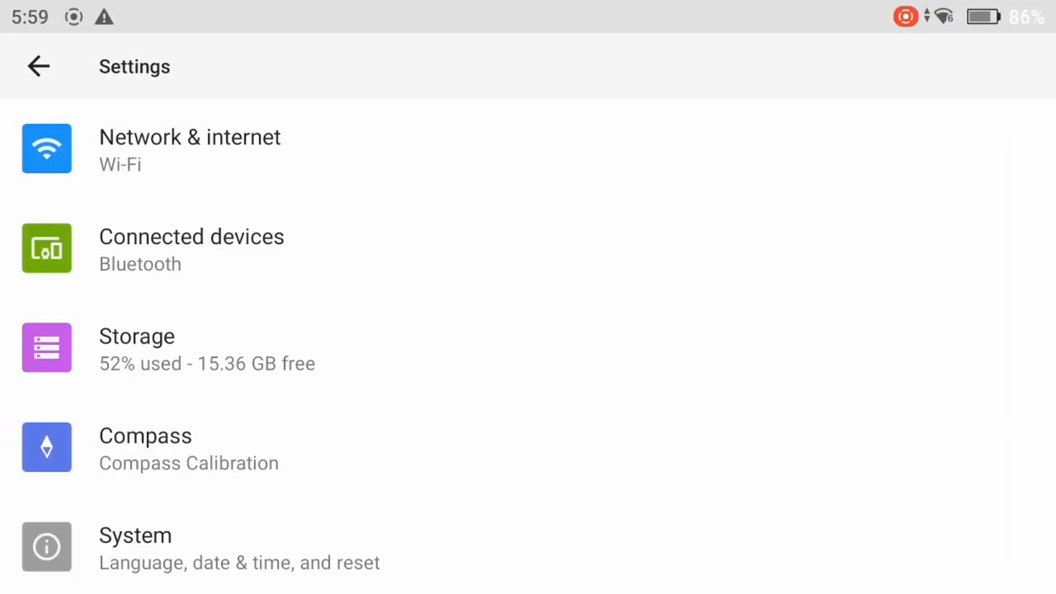
pyautogui.click(239, 547)
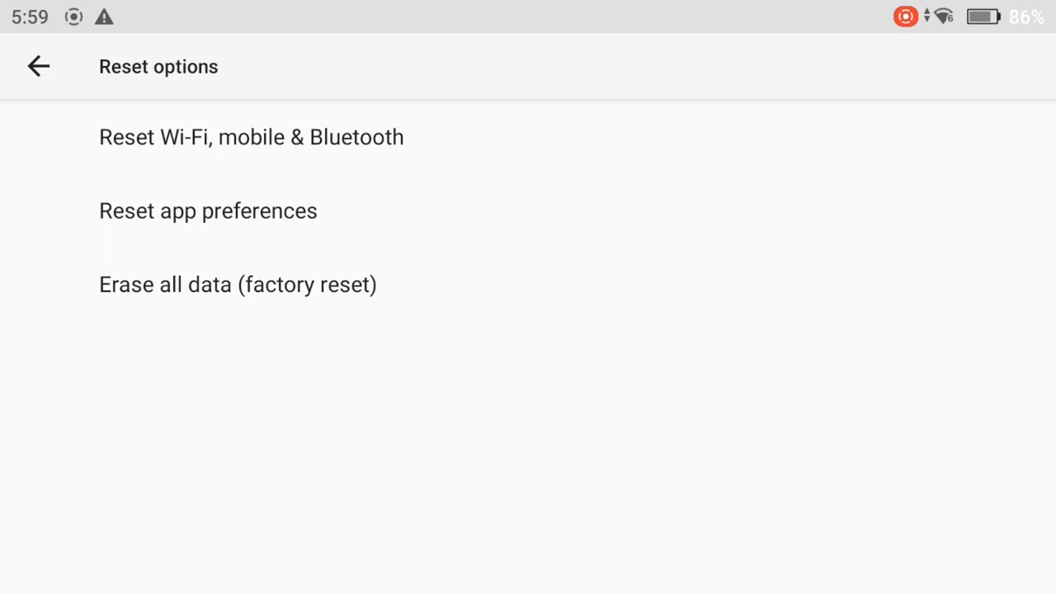
pyautogui.click(238, 284)
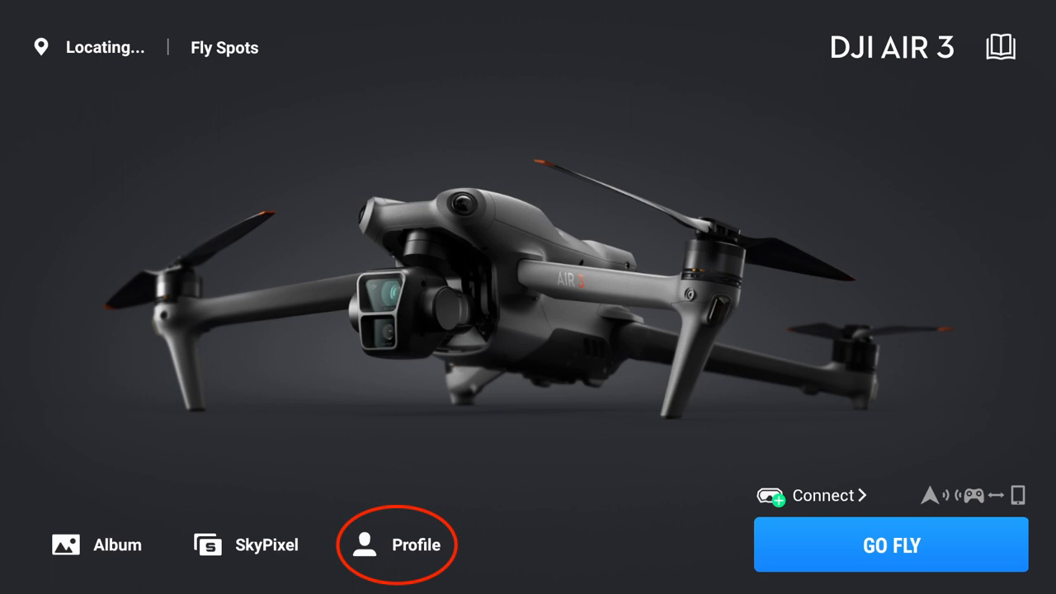
# - Unbind the DJI Air 3 via Profile > Device Management > Remove Device from Account
pyautogui.click(397, 545)
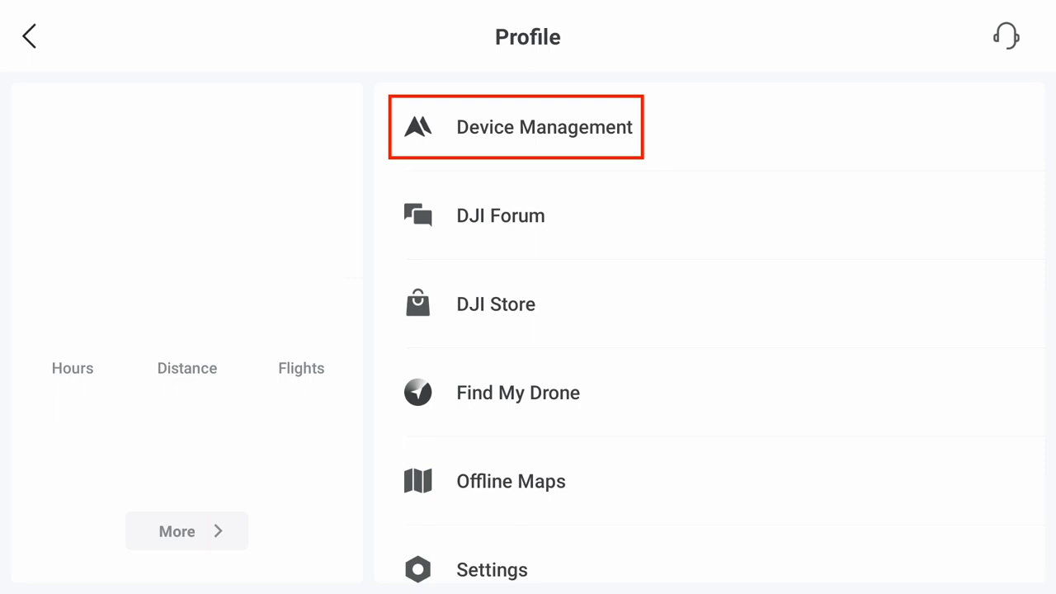
pyautogui.click(515, 127)
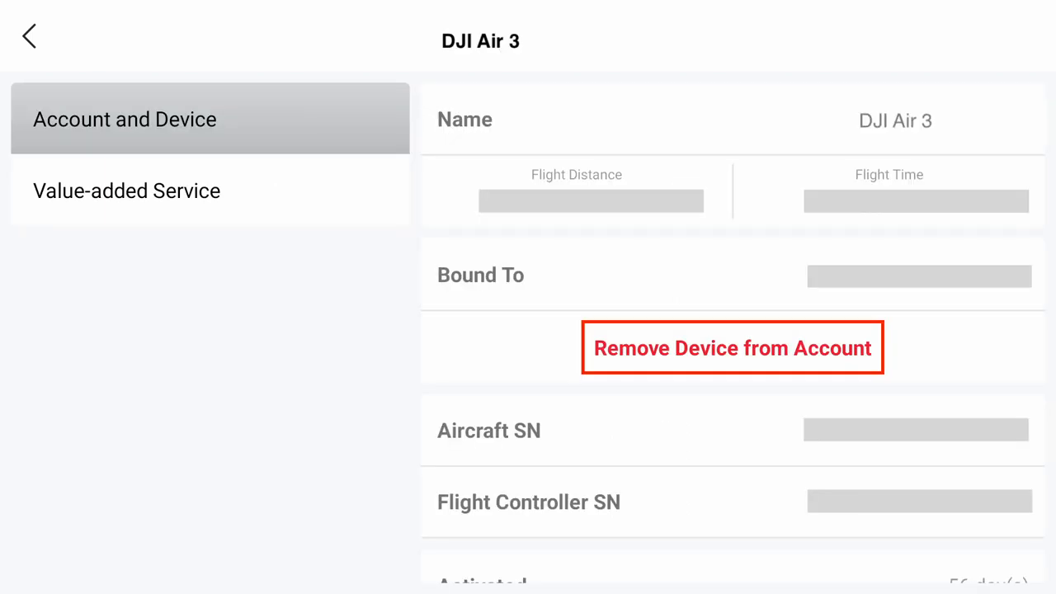
pyautogui.click(732, 347)
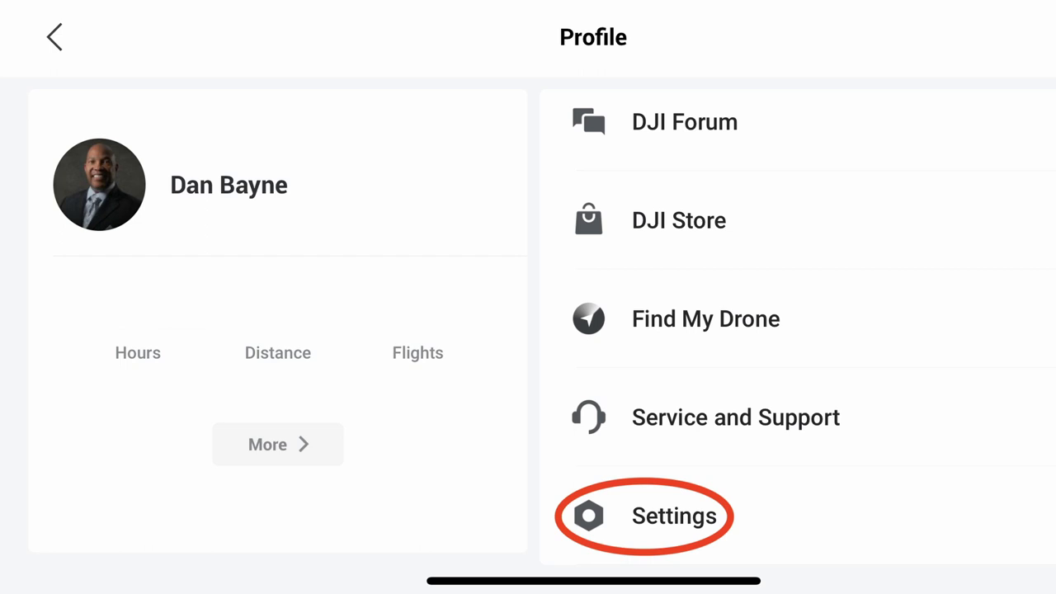
# - Choose Log Out from the DJI Fly Profile settings, bringing up the confirmation
pyautogui.click(674, 515)
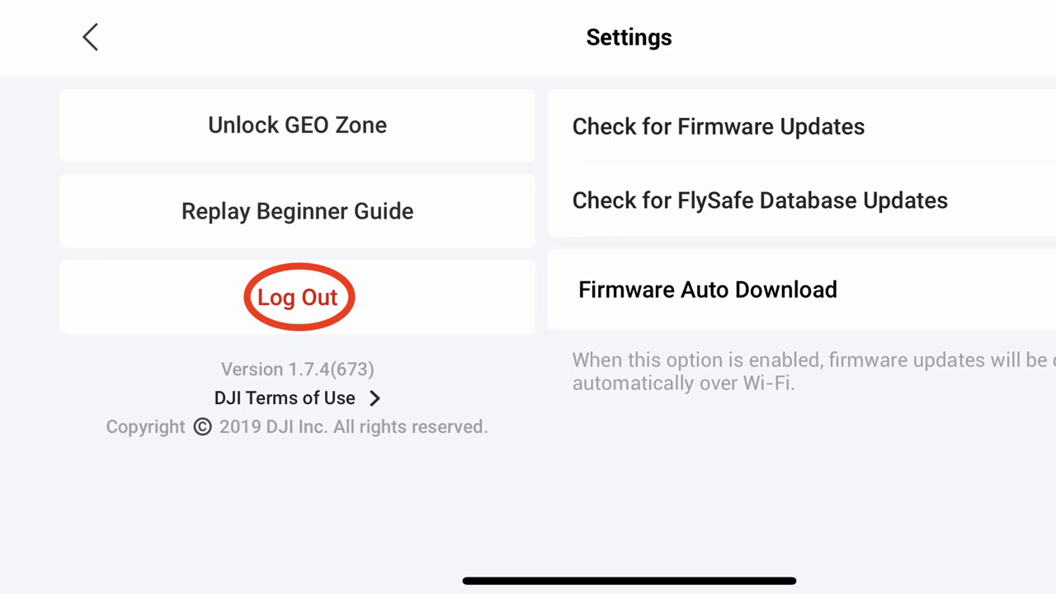
pyautogui.click(297, 296)
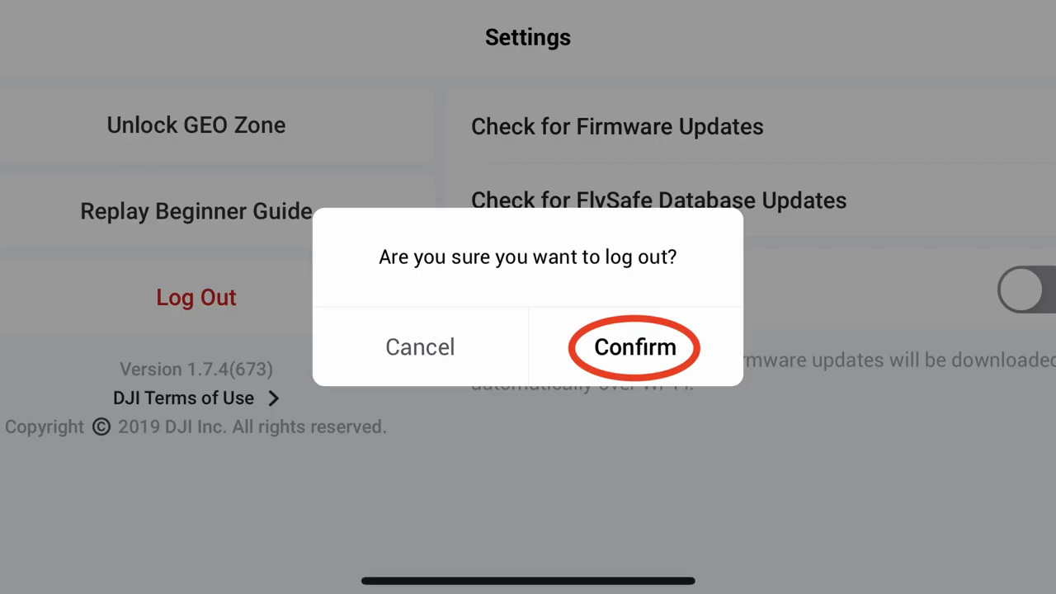